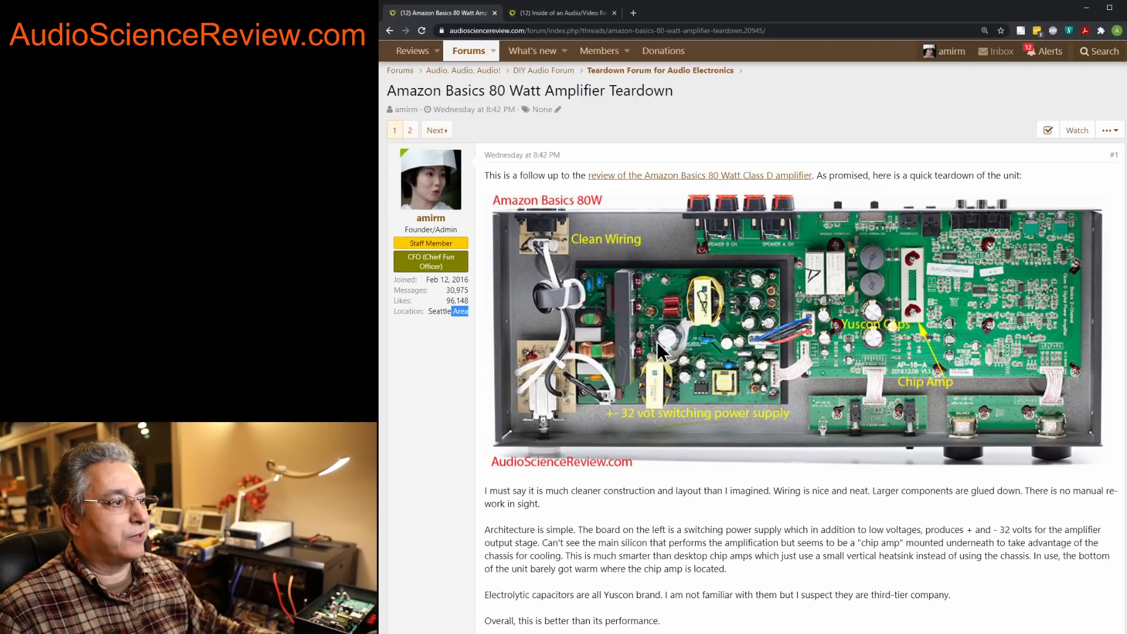
mouse_move(751, 340)
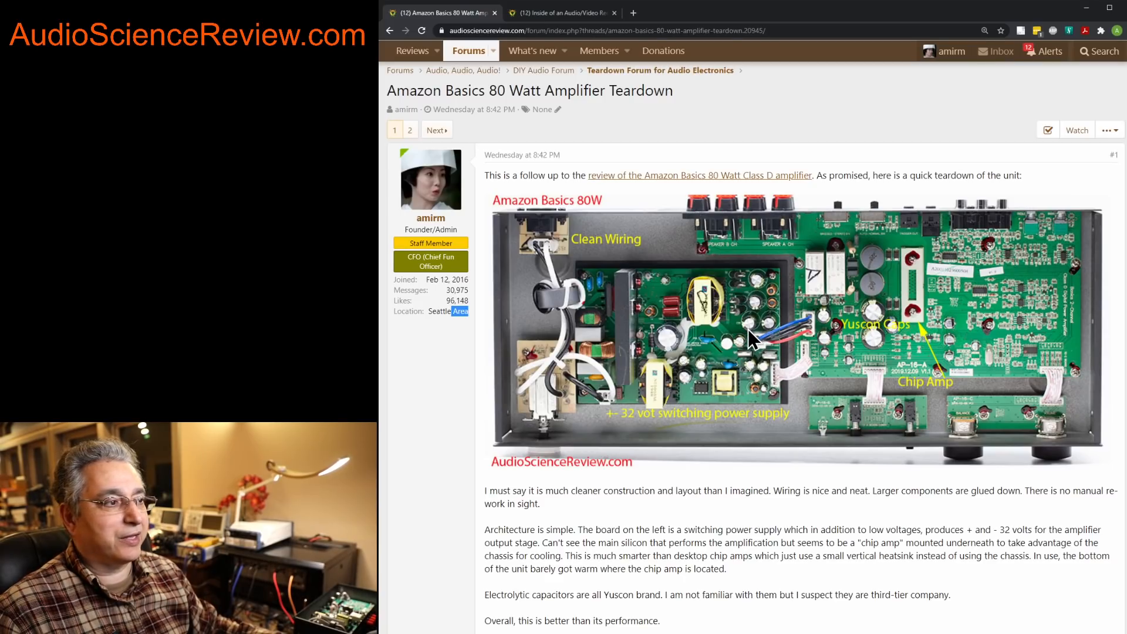
mouse_move(610, 362)
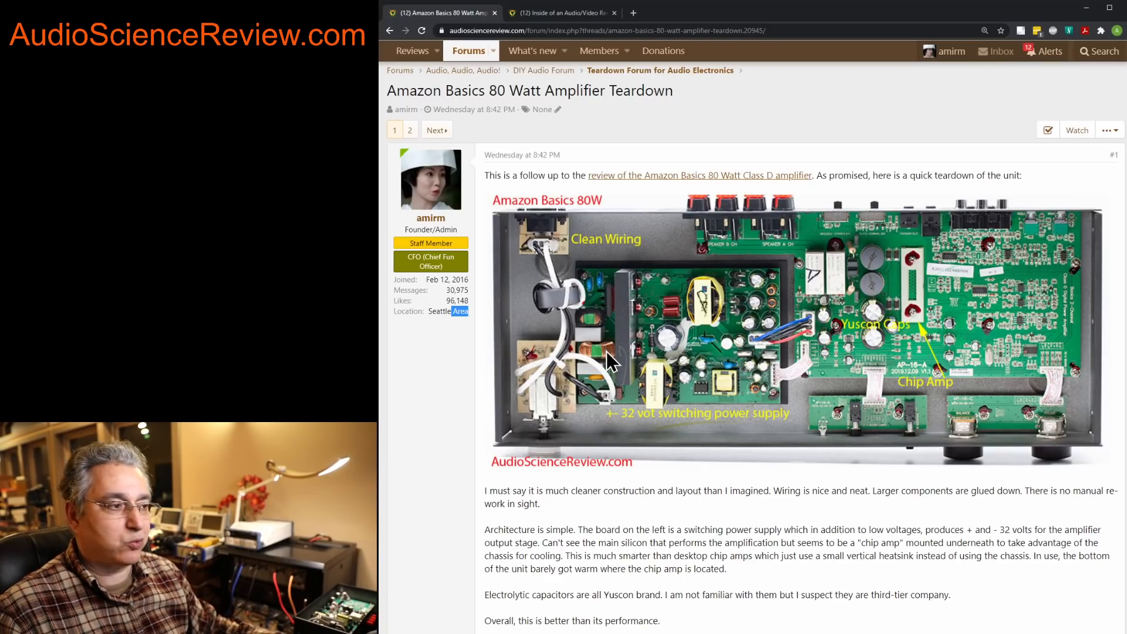
mouse_move(546, 272)
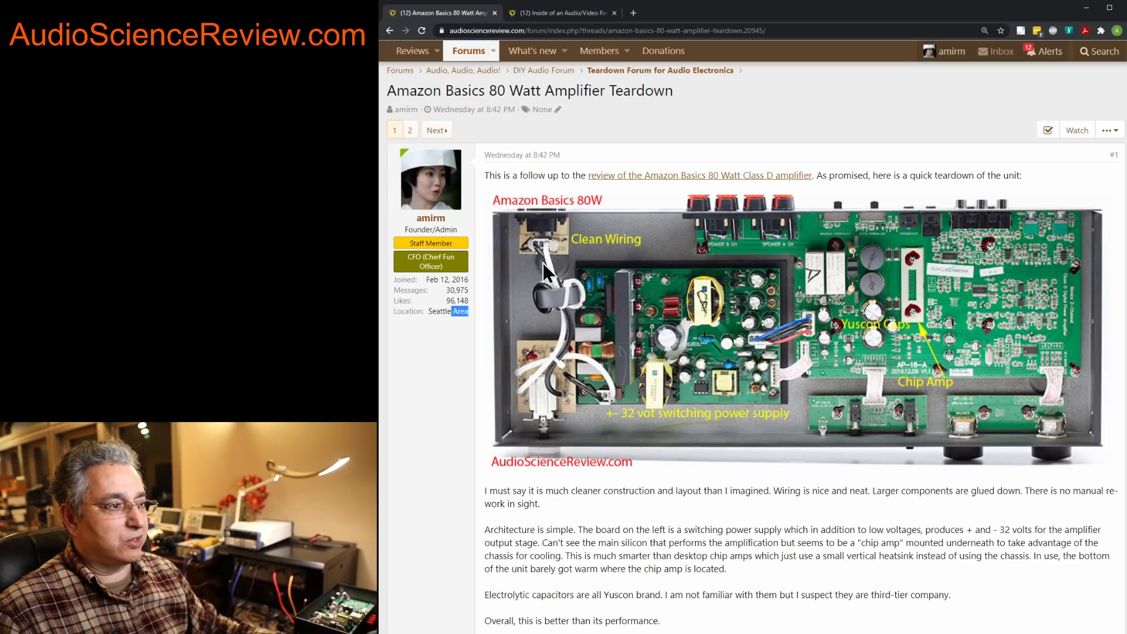
mouse_move(561, 288)
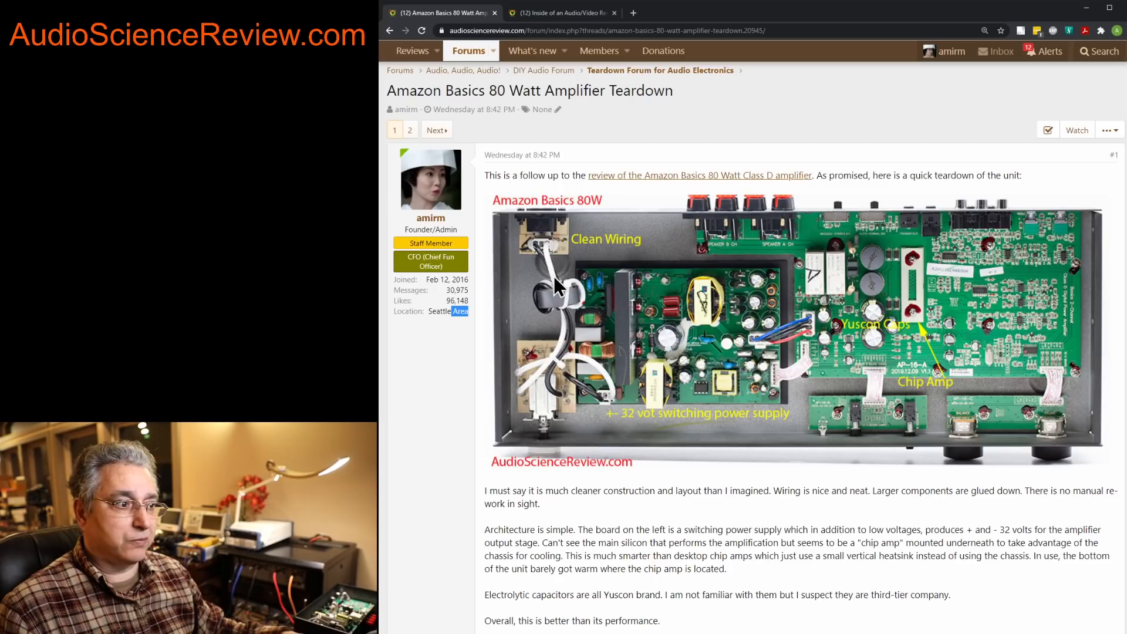
mouse_move(701, 305)
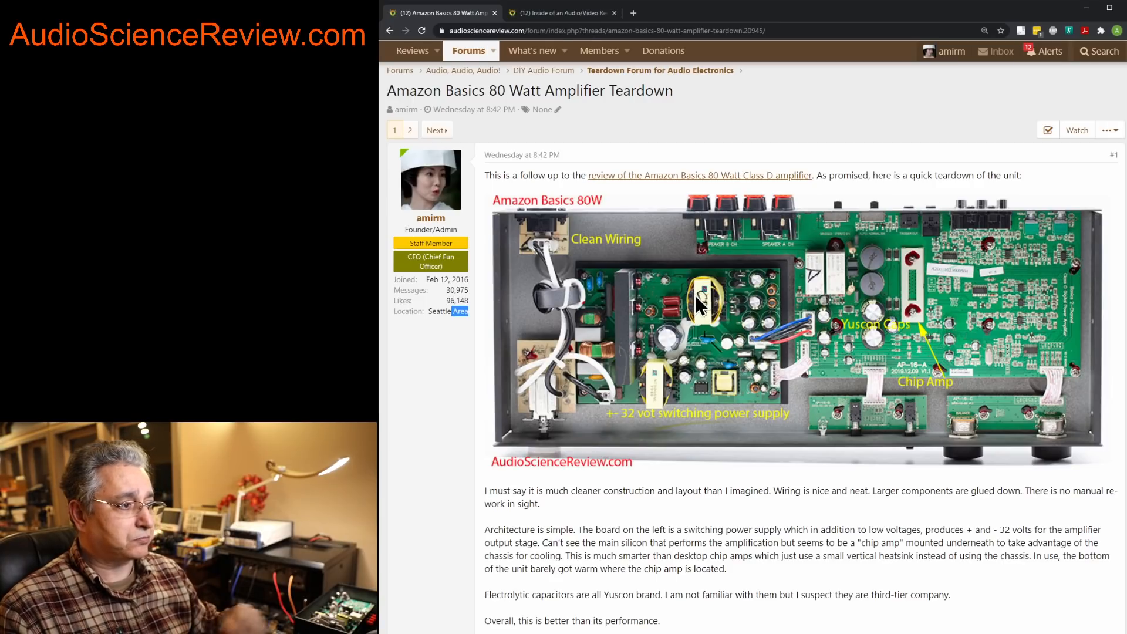
mouse_move(572, 413)
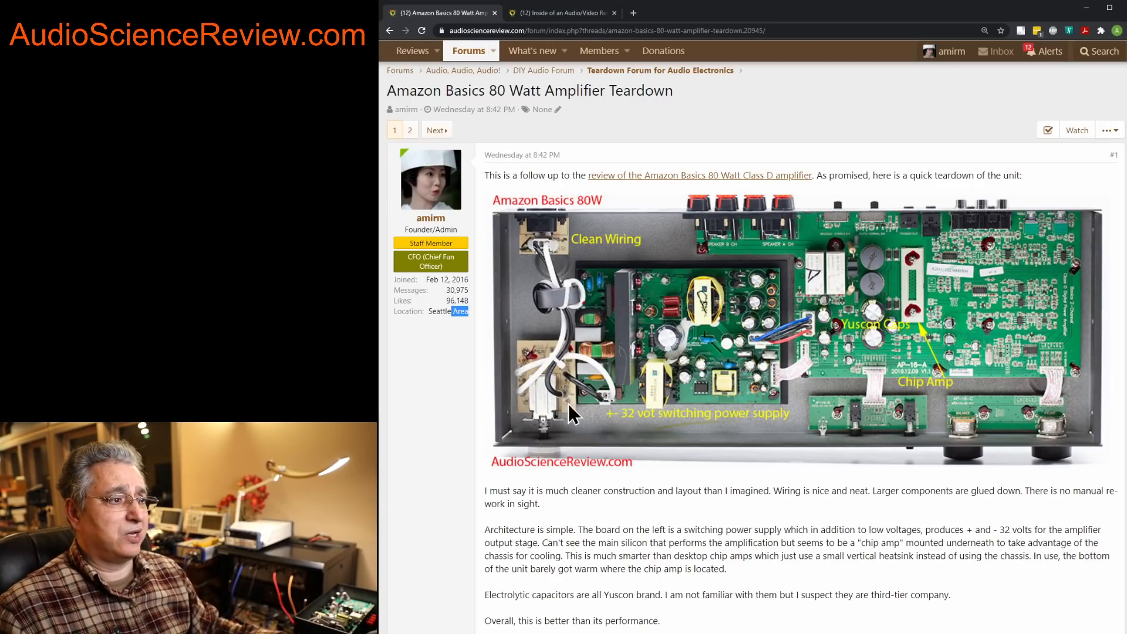
mouse_move(582, 373)
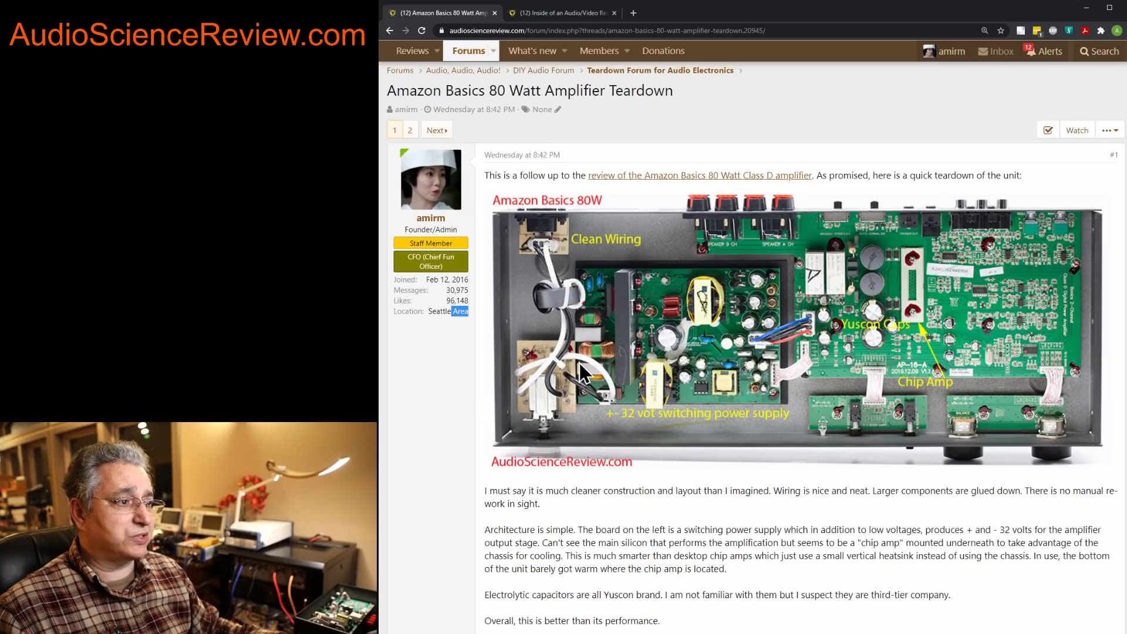
mouse_move(607, 344)
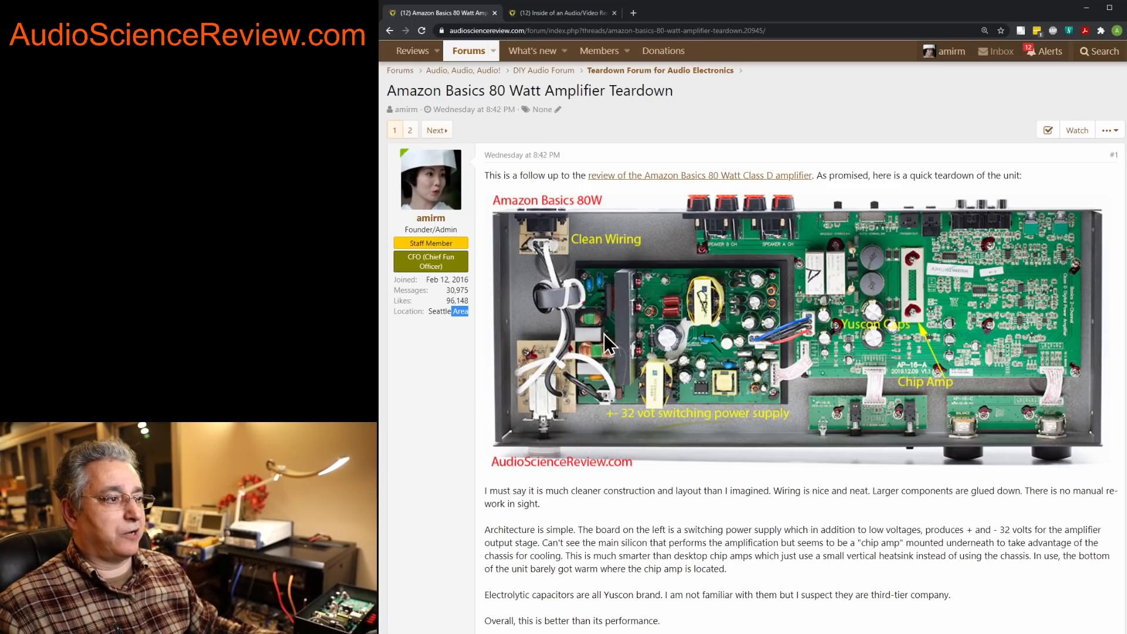
mouse_move(582, 328)
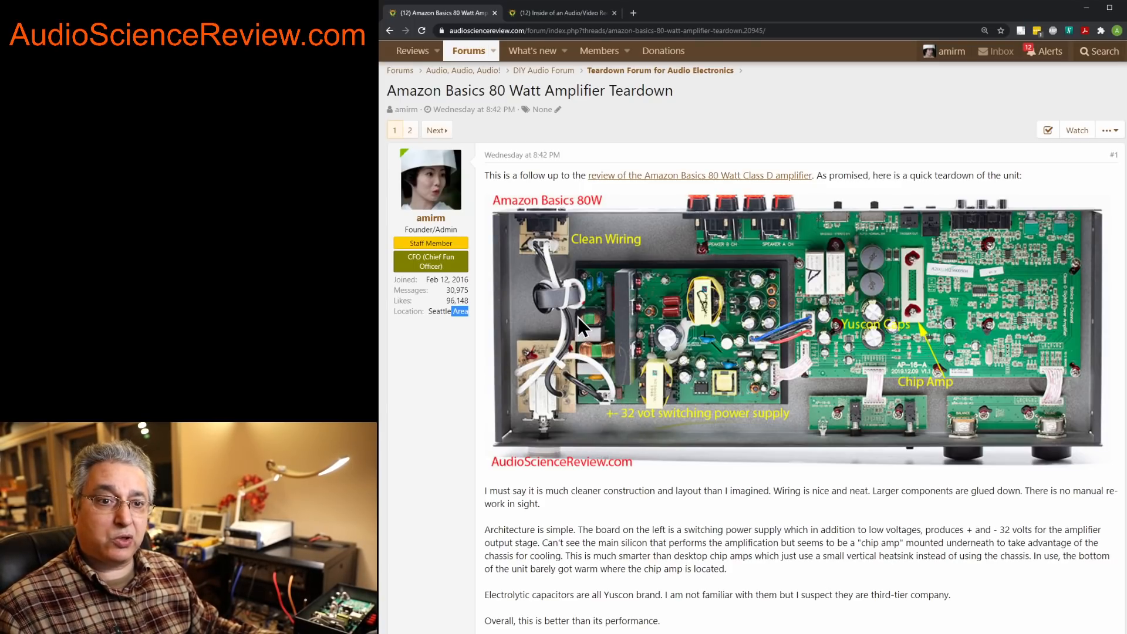
mouse_move(708, 315)
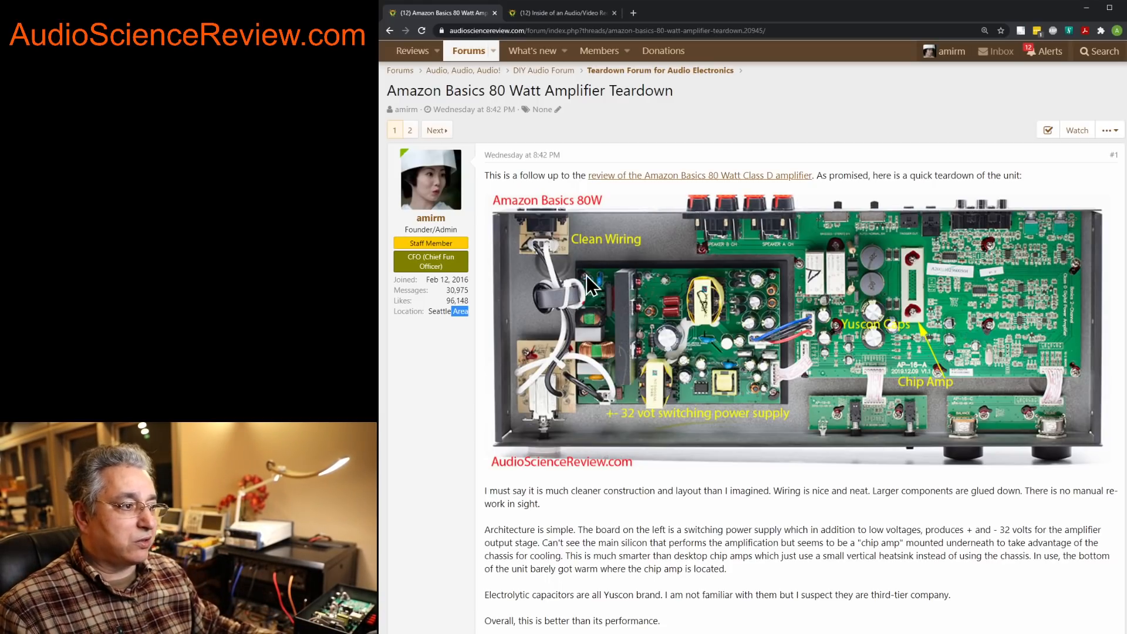
mouse_move(568, 338)
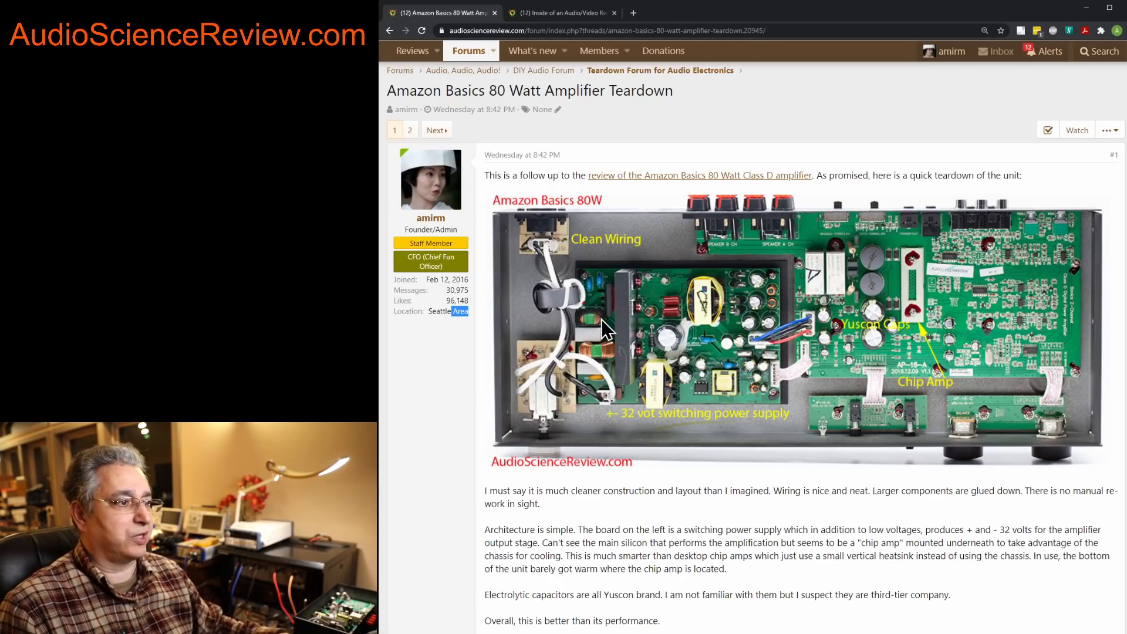
mouse_move(607, 291)
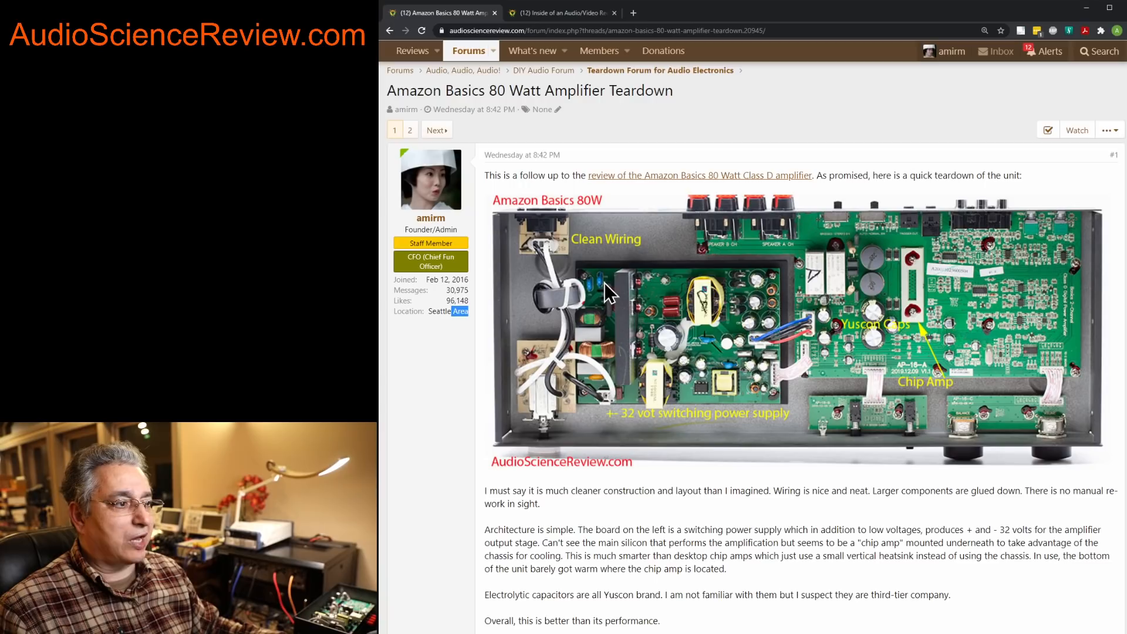
mouse_move(600, 299)
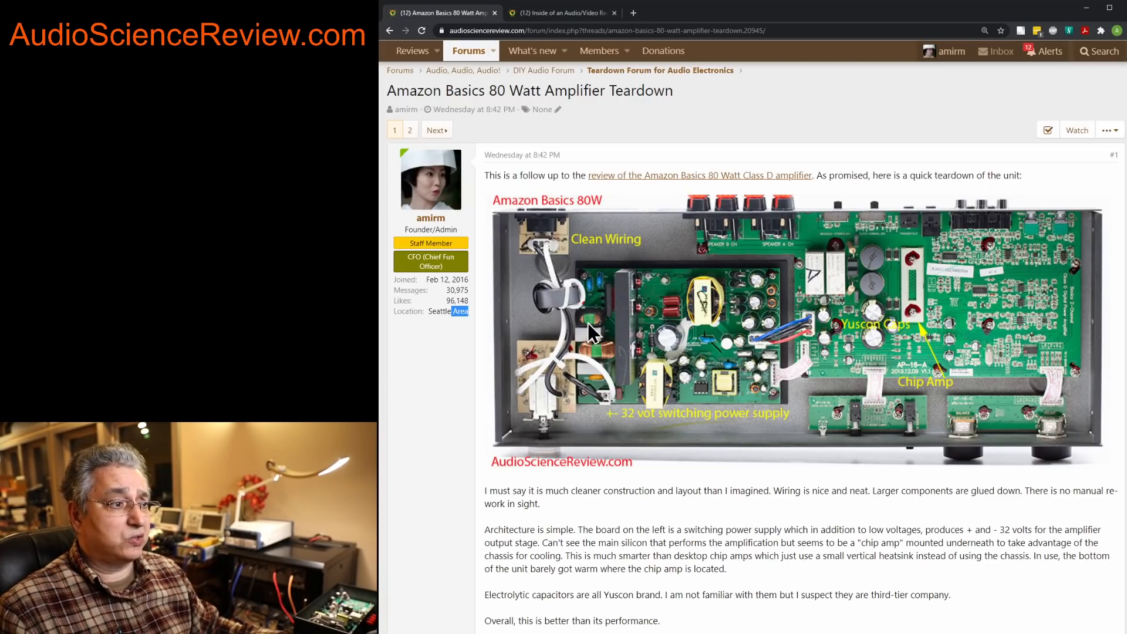
mouse_move(596, 368)
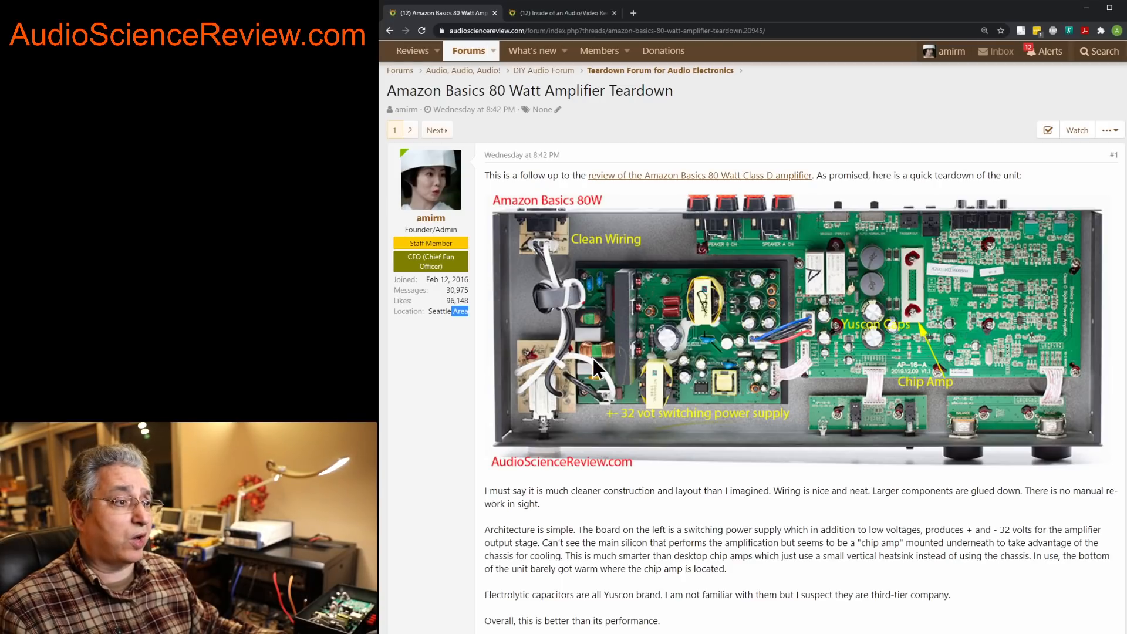
mouse_move(599, 300)
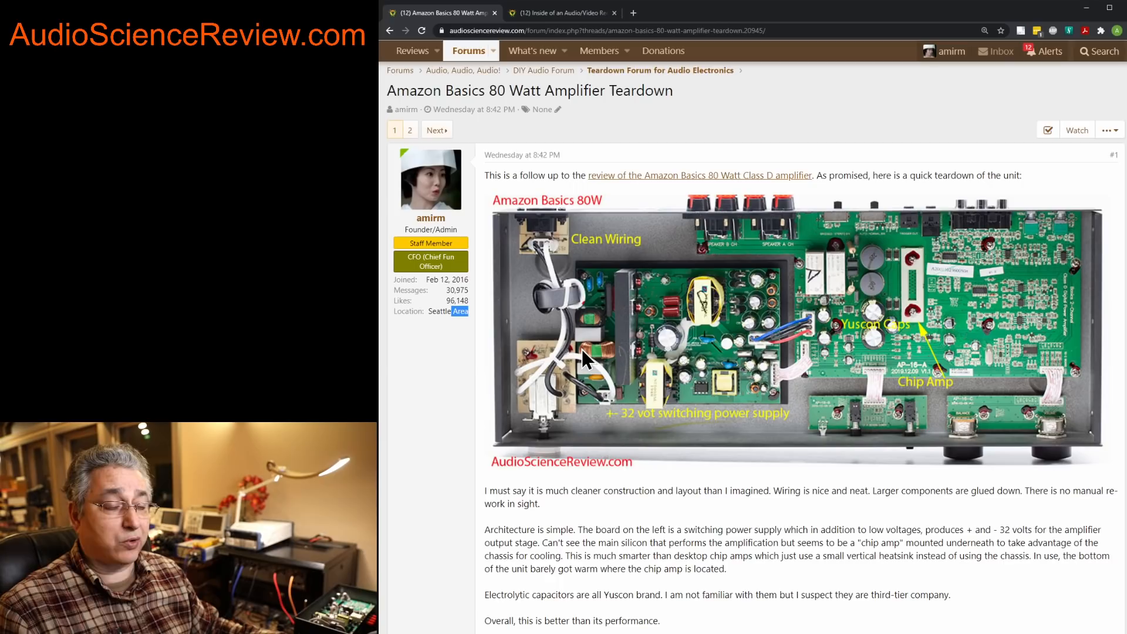
mouse_move(594, 383)
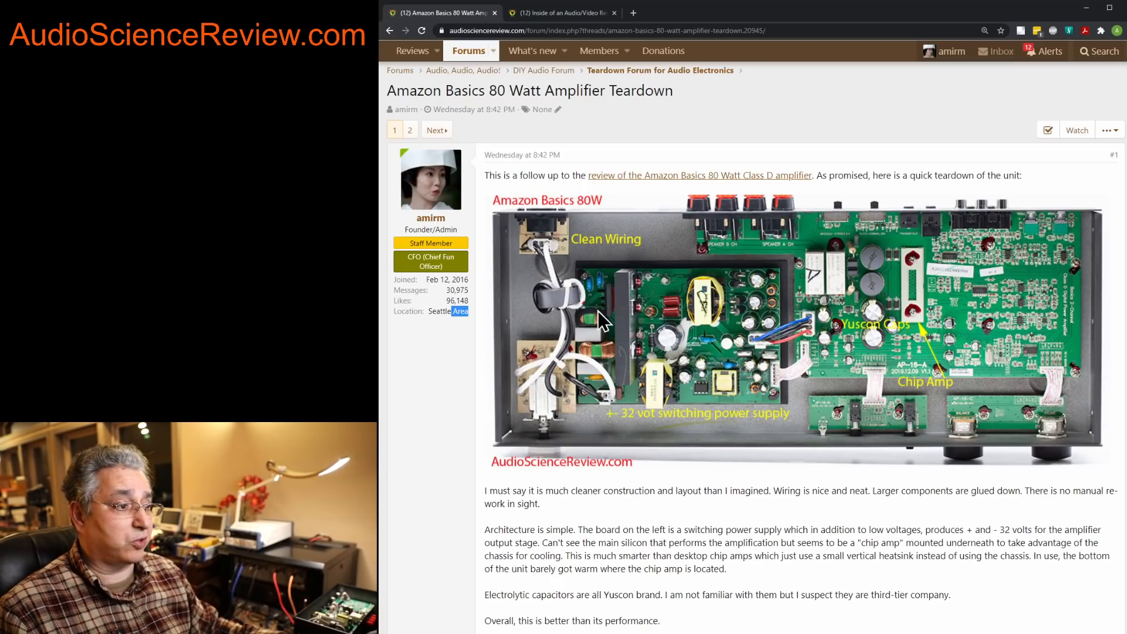
mouse_move(620, 281)
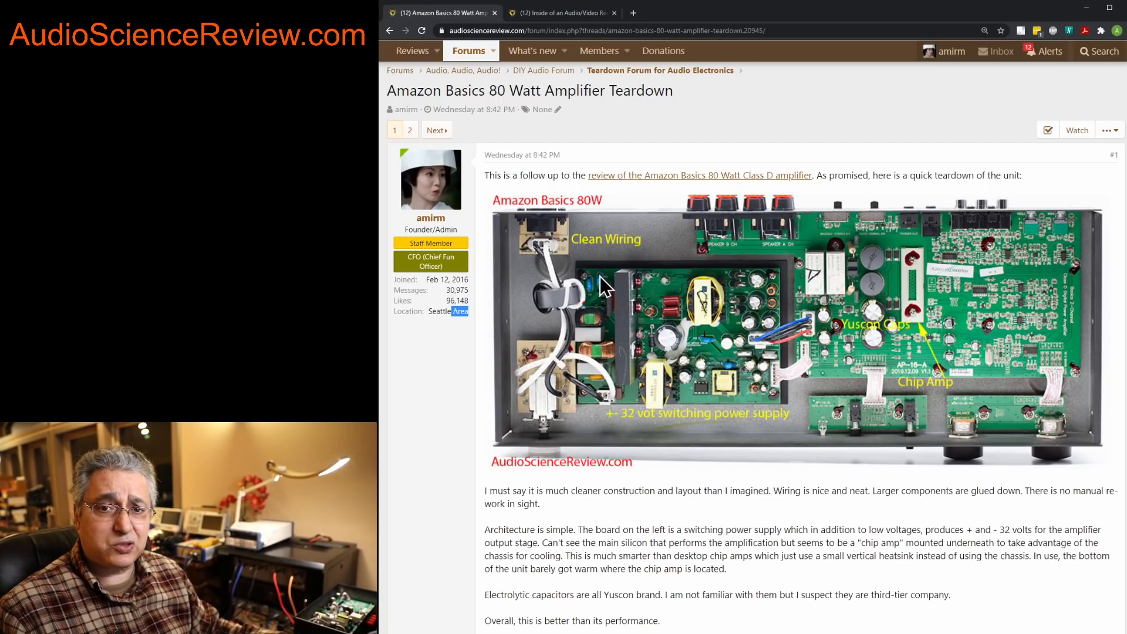
mouse_move(626, 336)
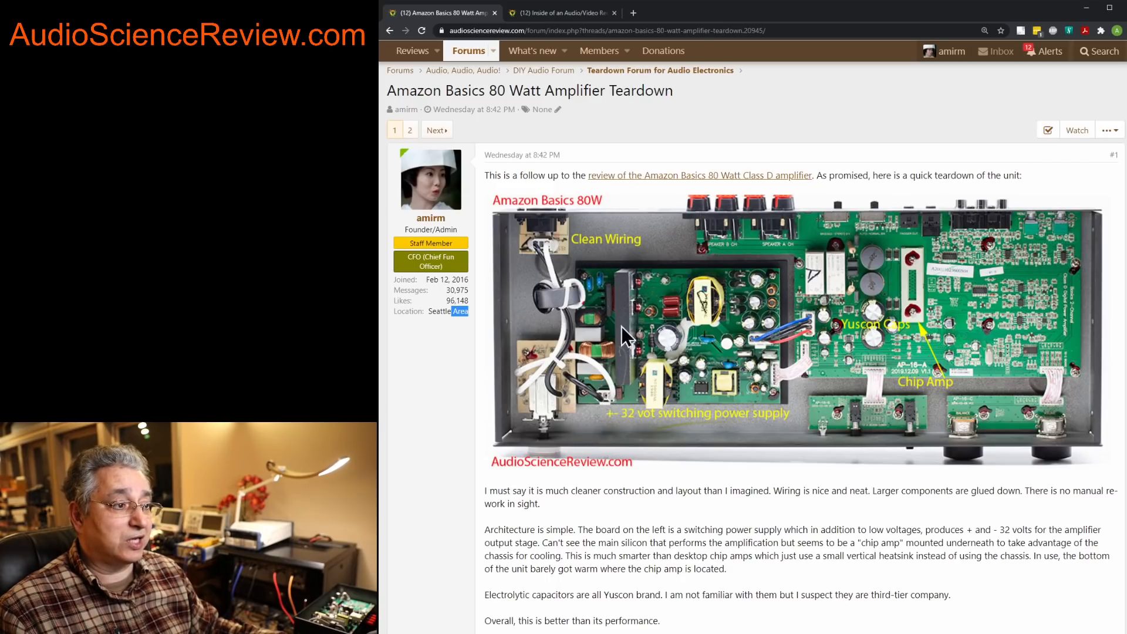
mouse_move(596, 298)
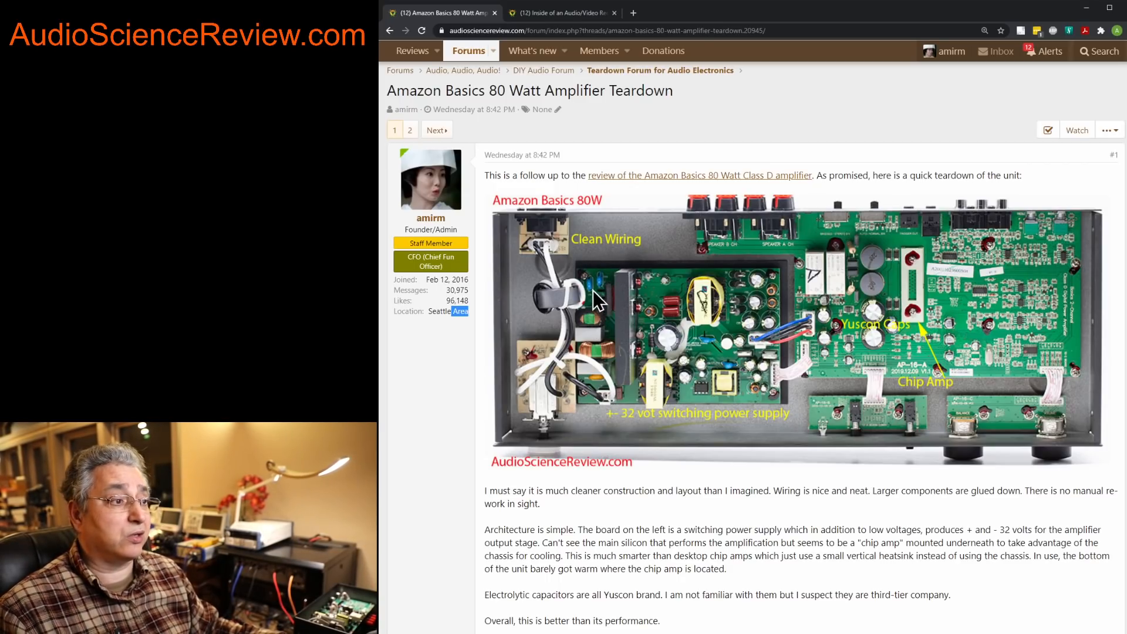
mouse_move(593, 334)
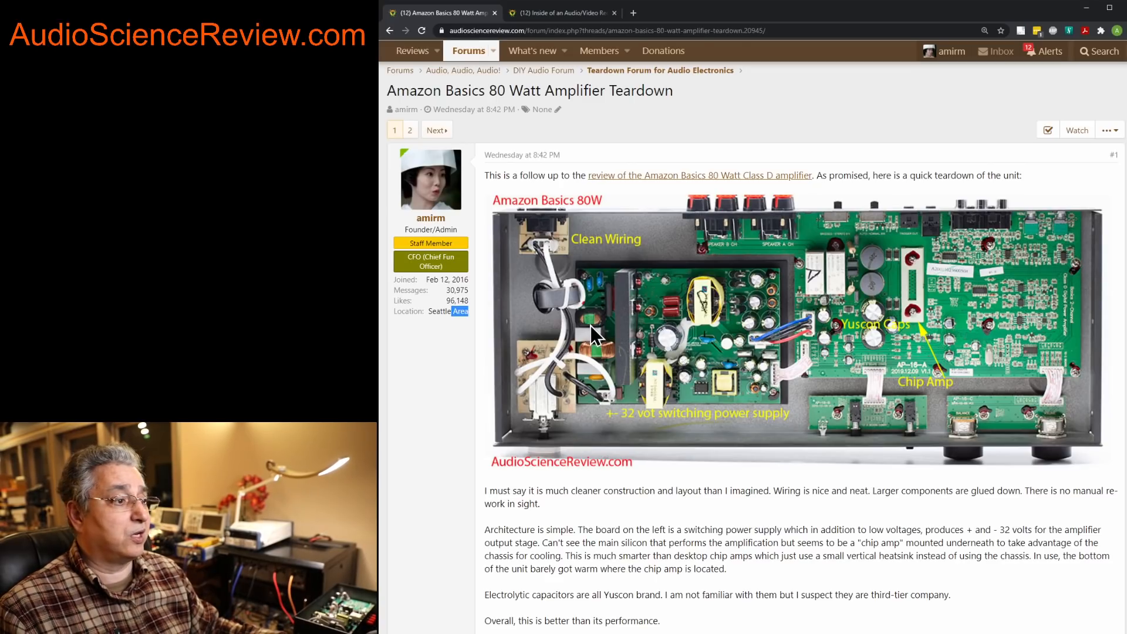
mouse_move(603, 310)
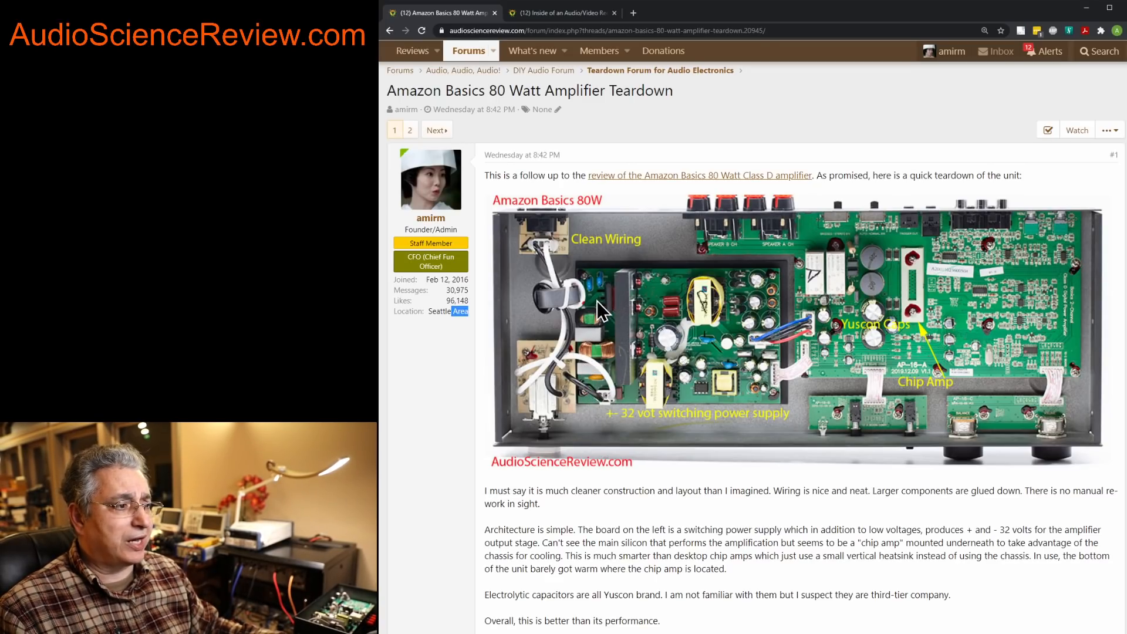
mouse_move(671, 327)
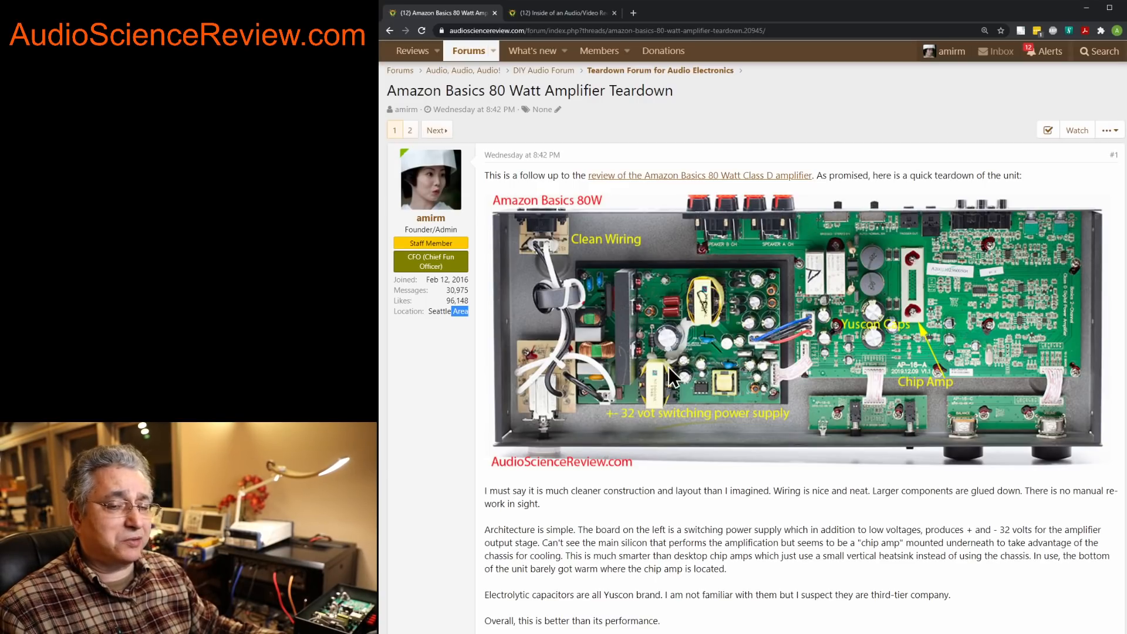
mouse_move(553, 275)
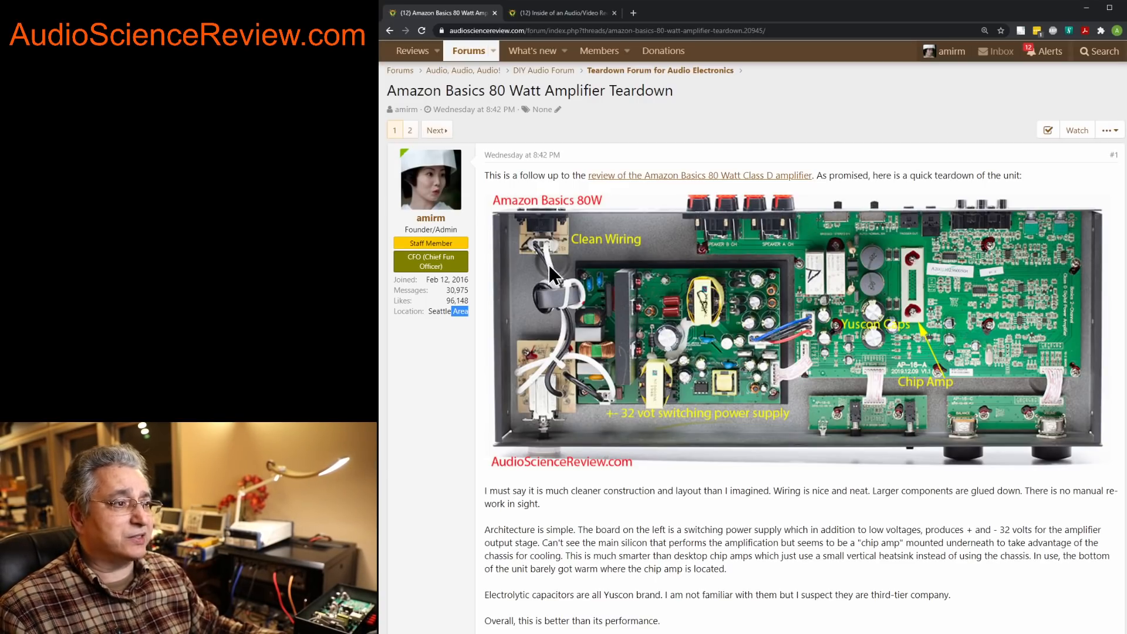
mouse_move(535, 209)
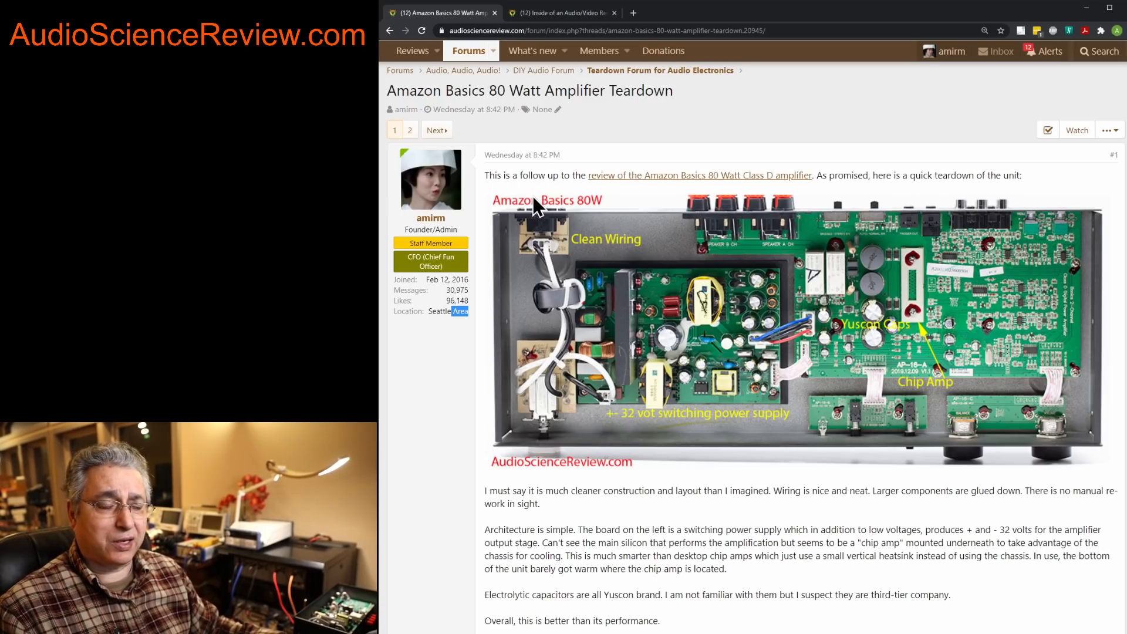
mouse_move(704, 359)
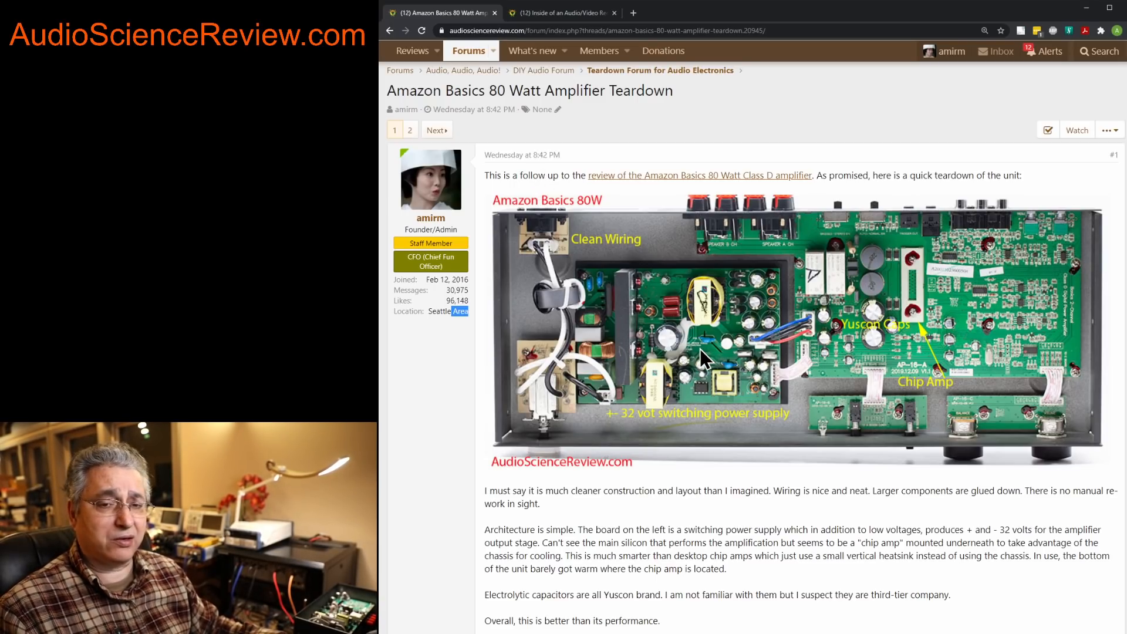
mouse_move(636, 349)
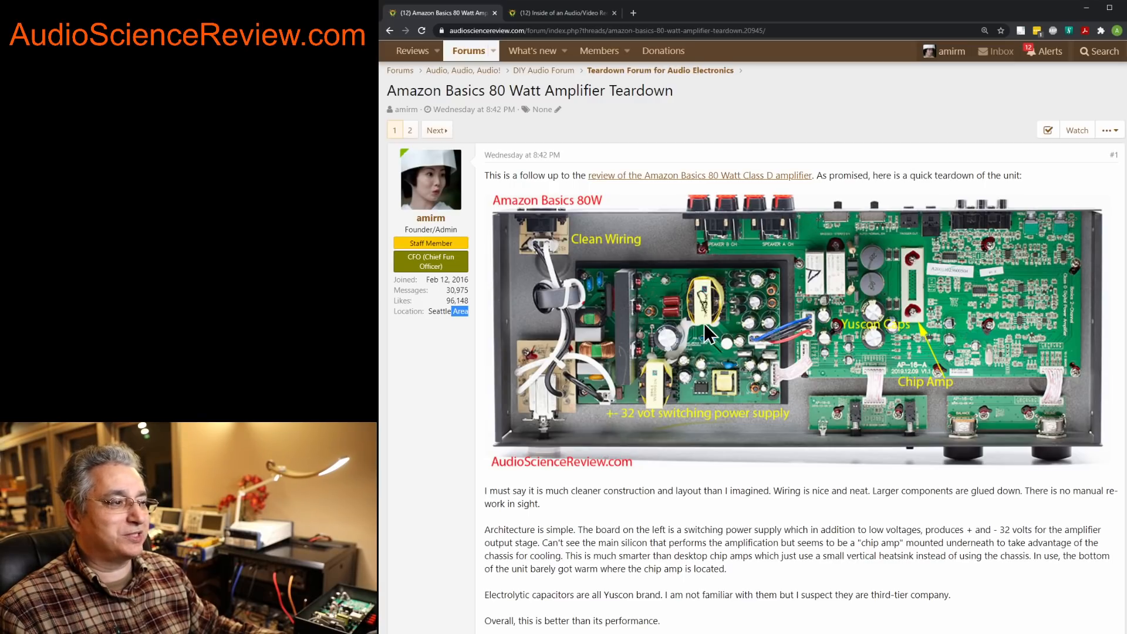
mouse_move(549, 240)
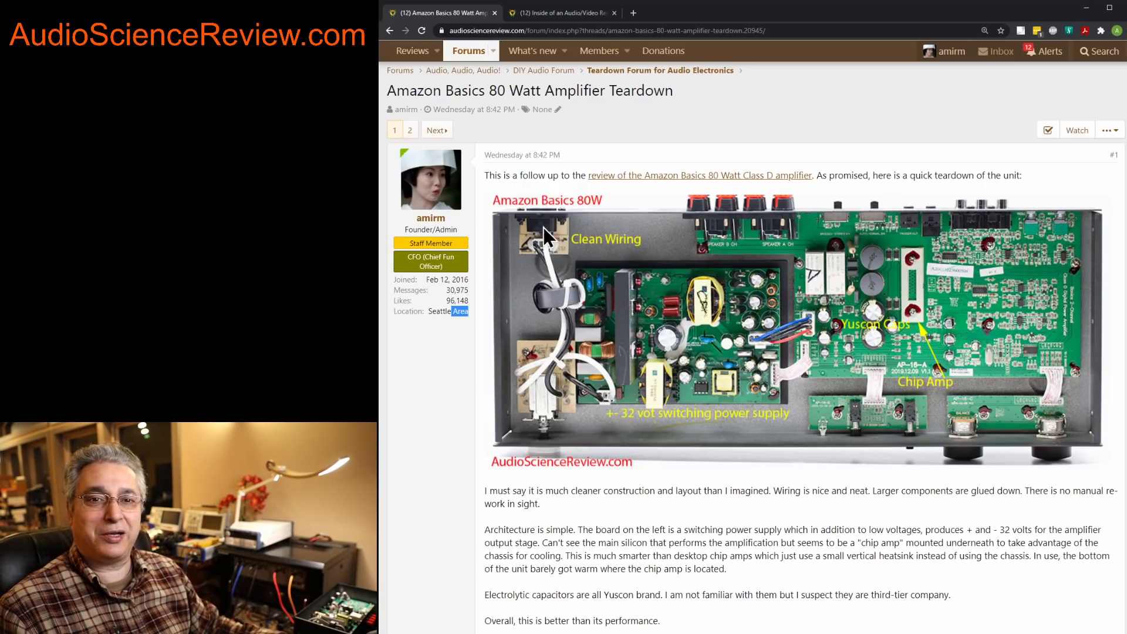
mouse_move(690, 362)
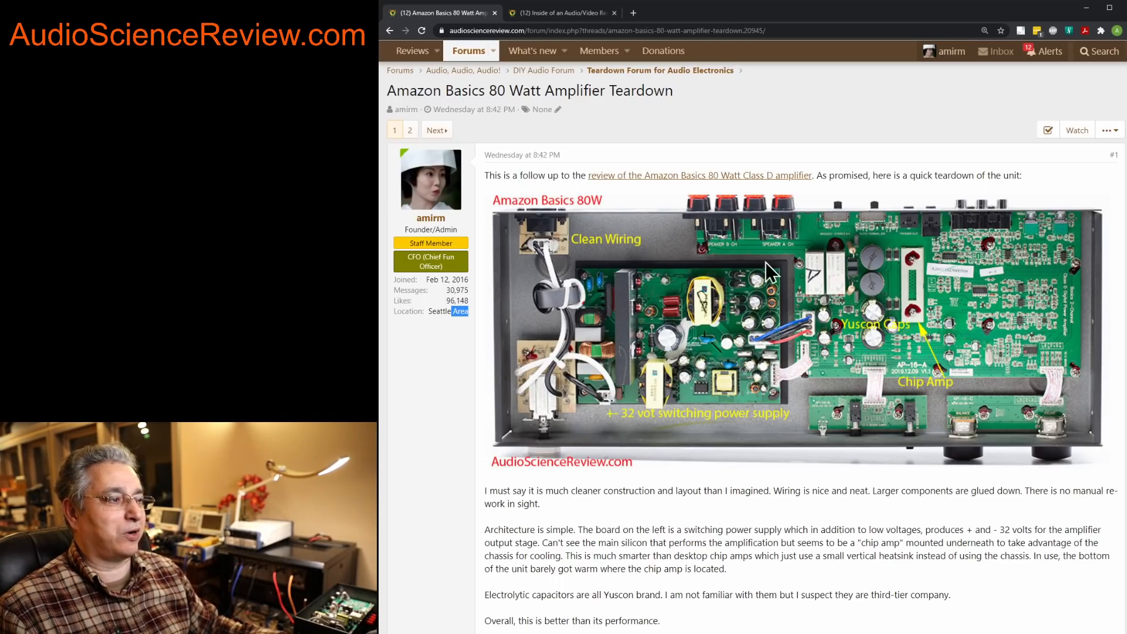
mouse_move(553, 201)
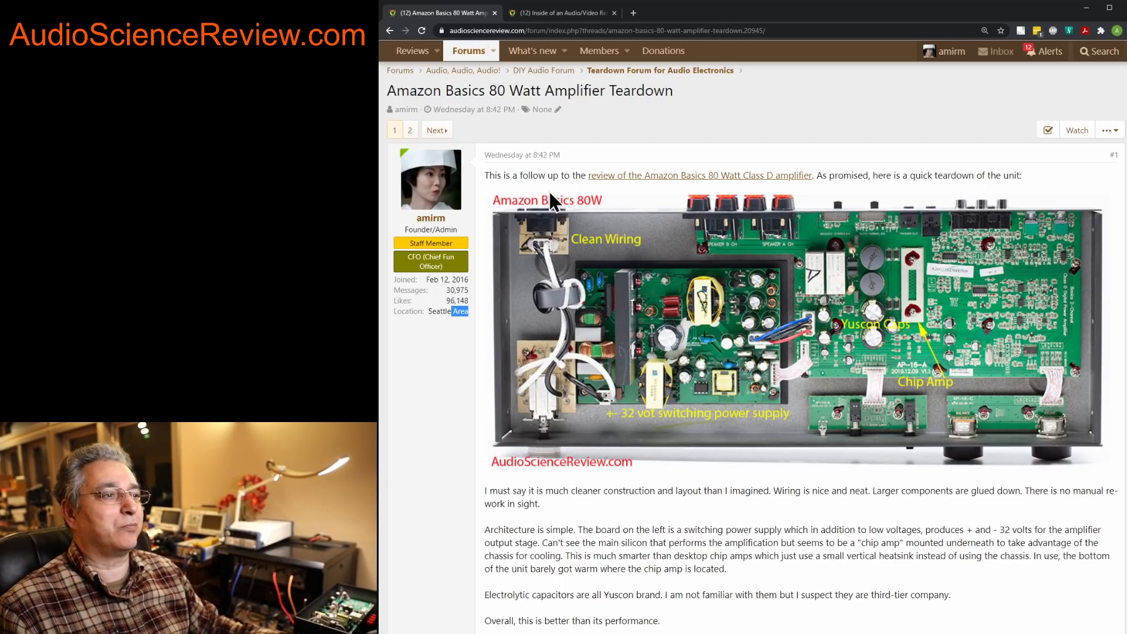
mouse_move(588, 345)
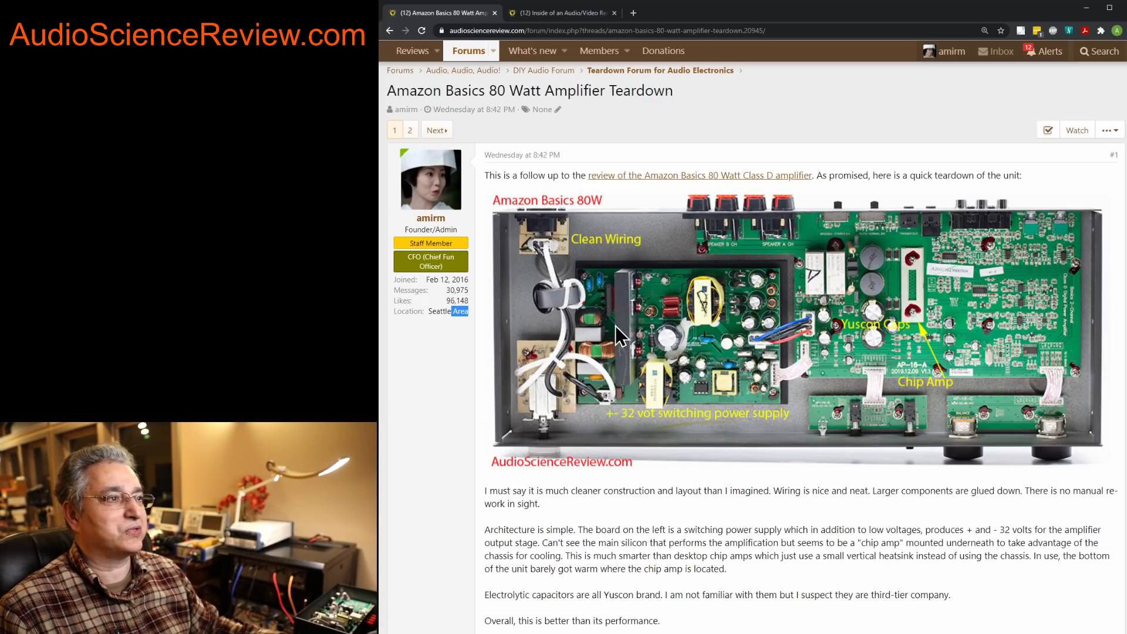
Switch to the AVR article and scroll to Figure 2, the AC line filter close-up
left_click(561, 12)
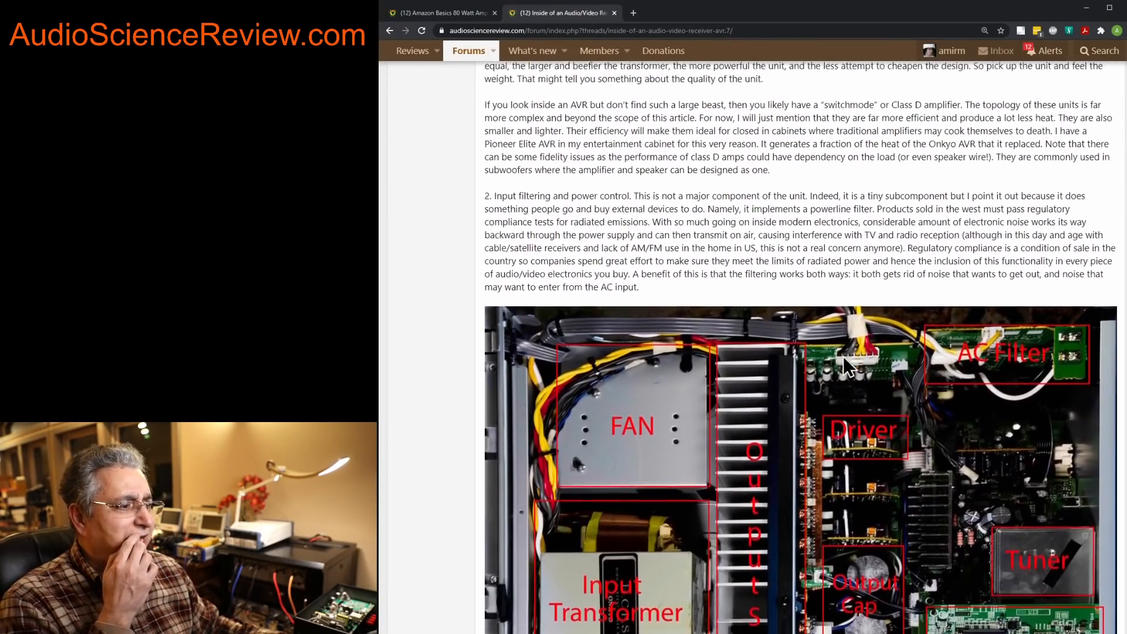
scroll("down", 3)
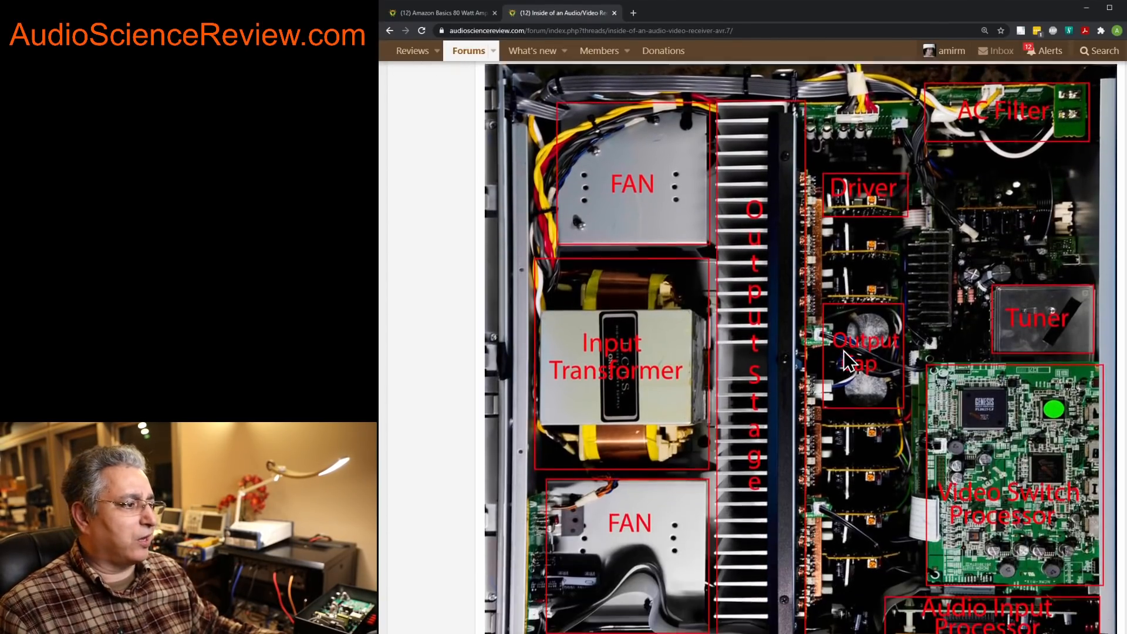
scroll("down", 3)
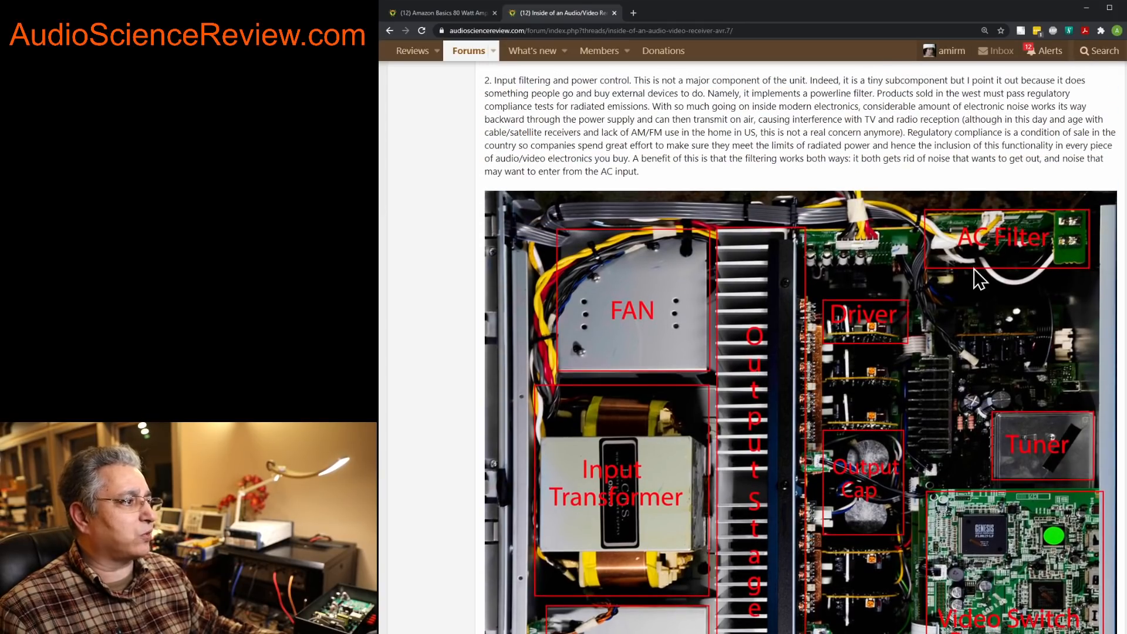
scroll("down", 3)
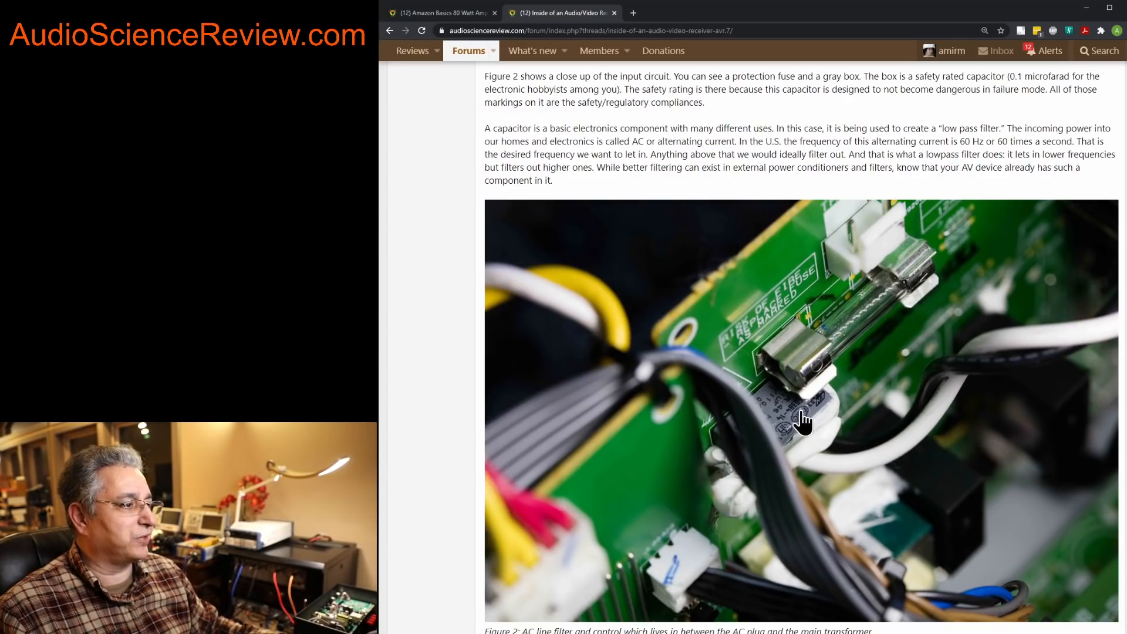
mouse_move(904, 504)
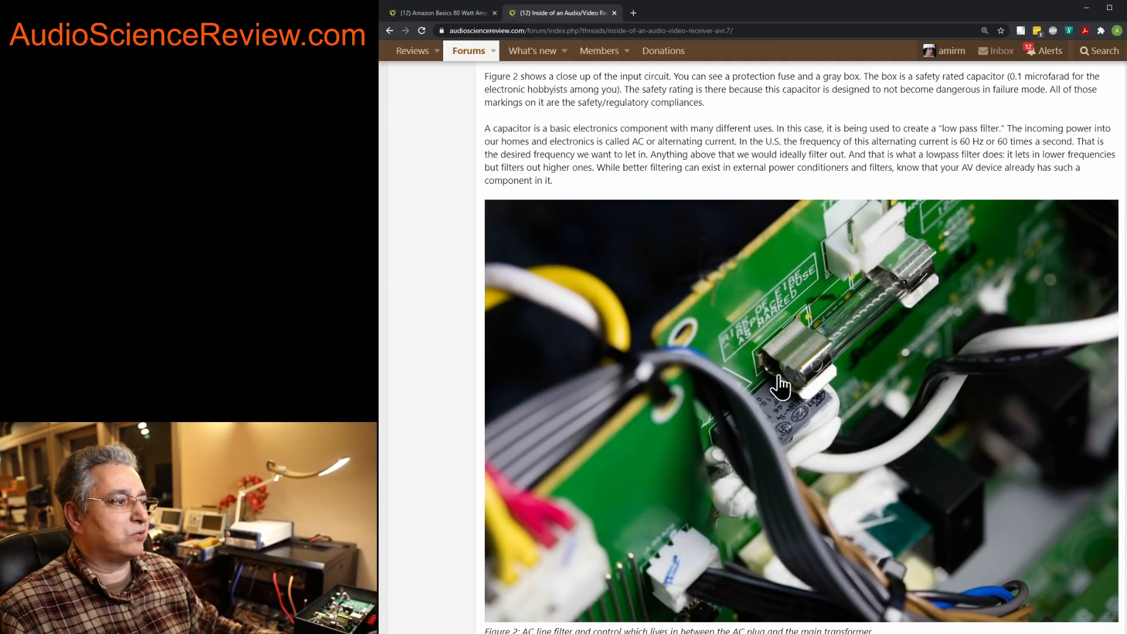
mouse_move(786, 413)
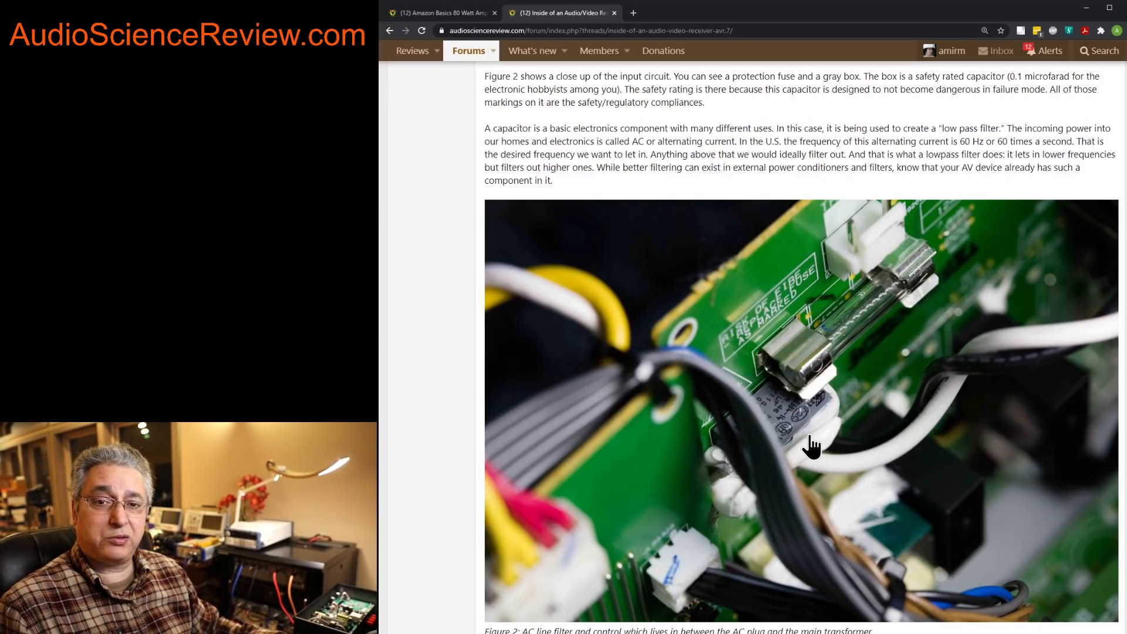
scroll("down", 3)
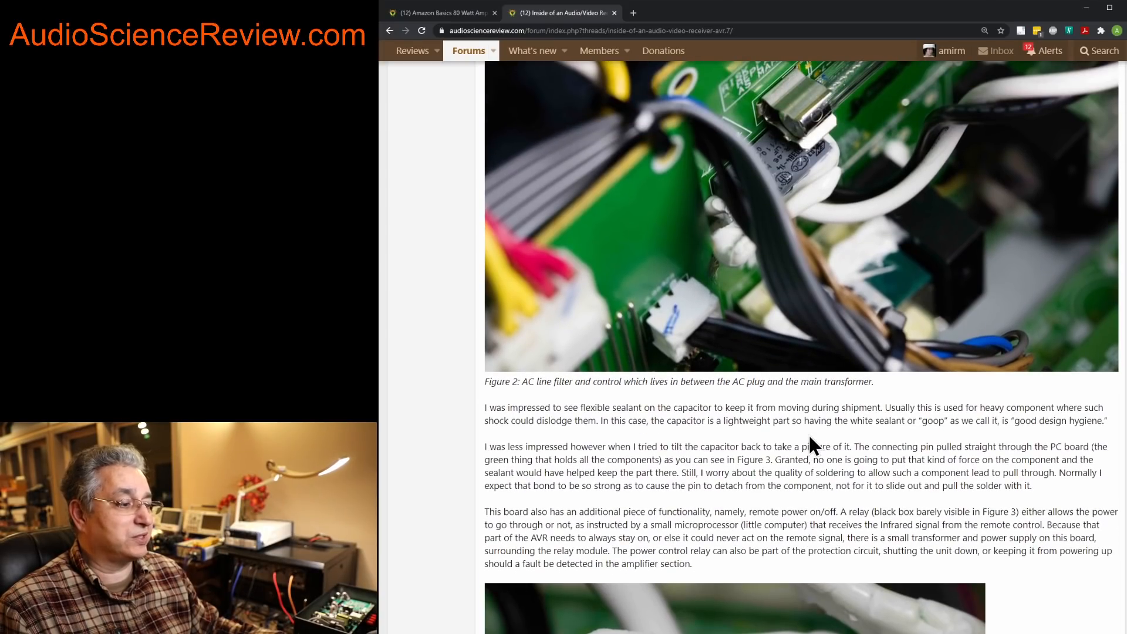
scroll("down", 3)
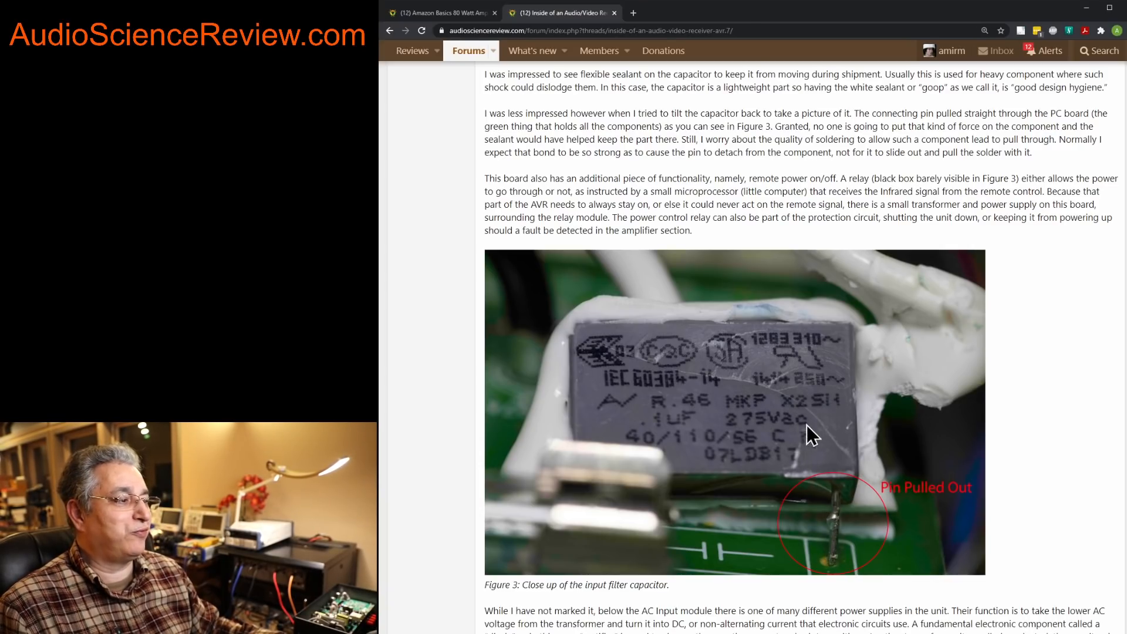
mouse_move(831, 556)
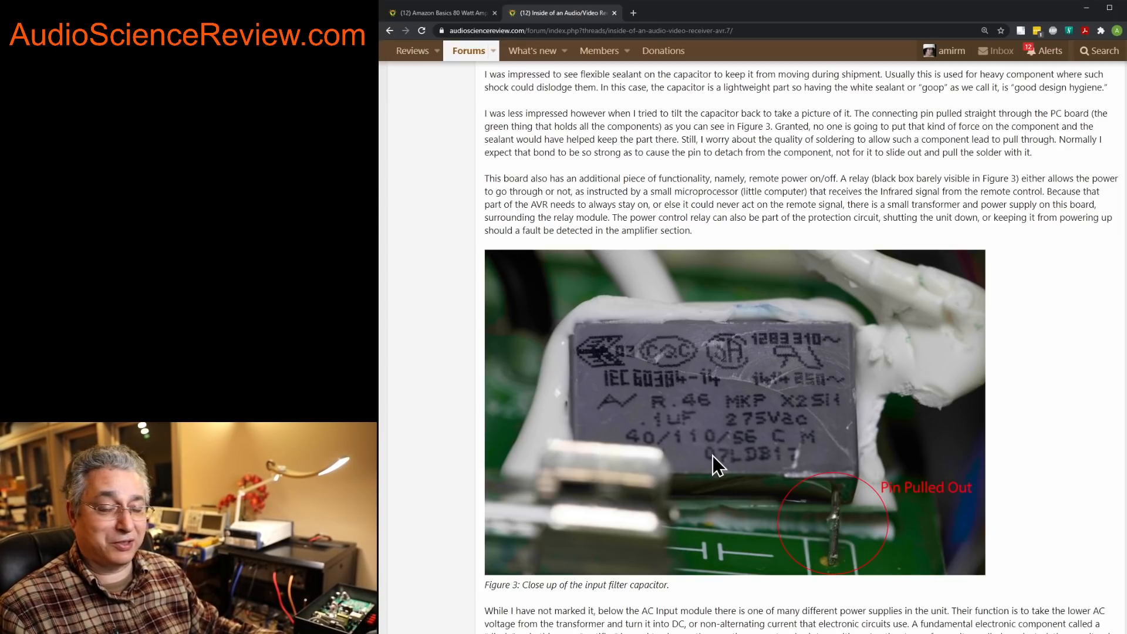
mouse_move(837, 454)
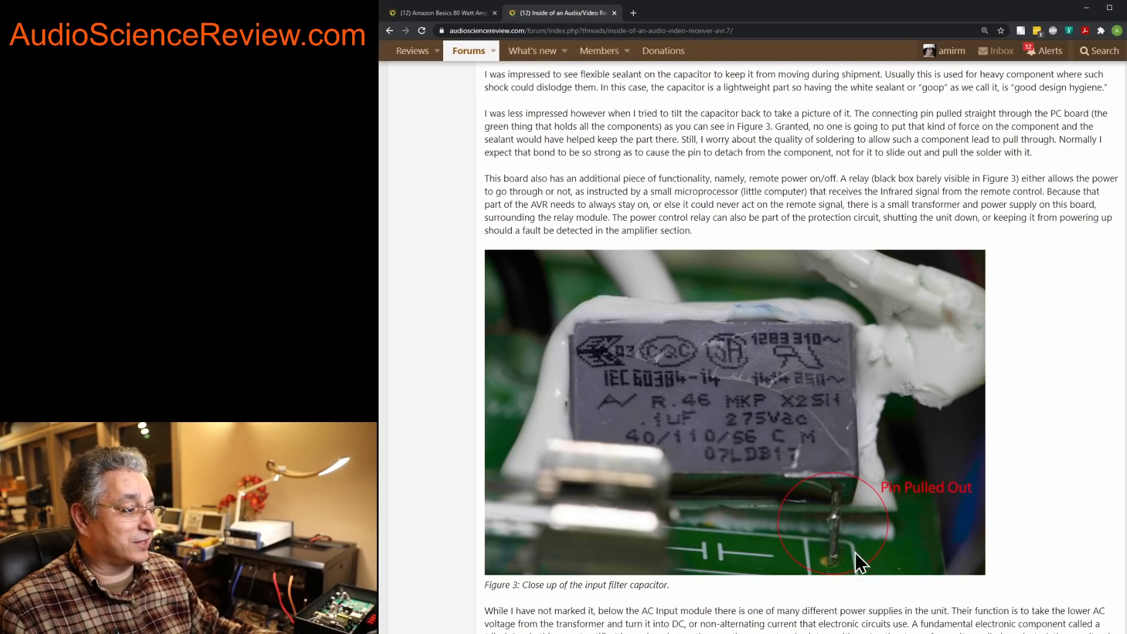
mouse_move(843, 552)
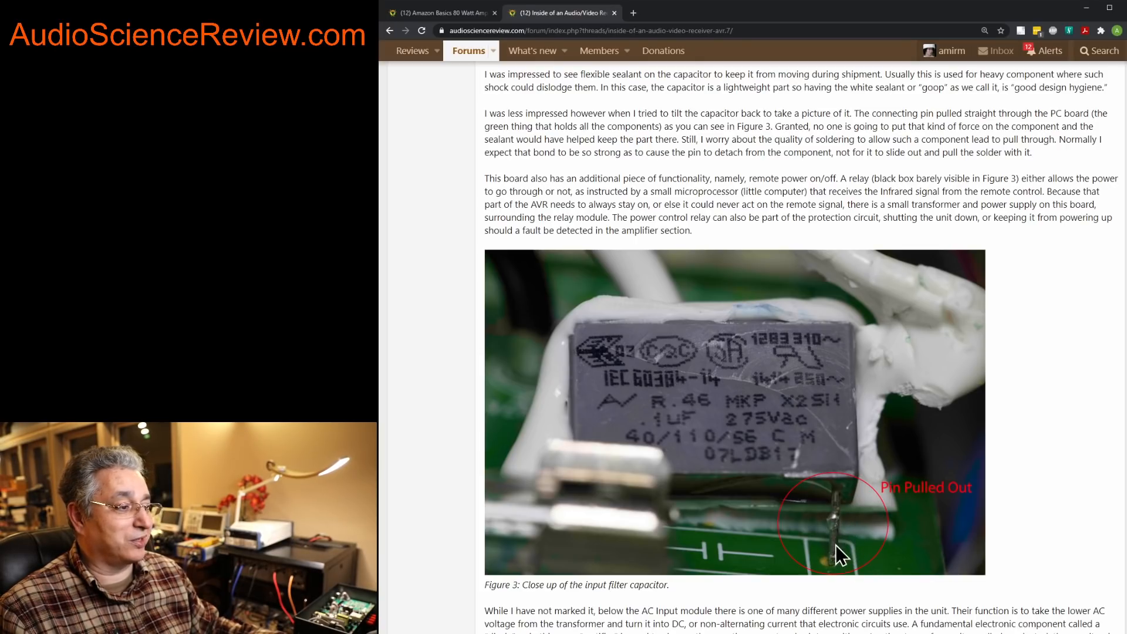
mouse_move(681, 444)
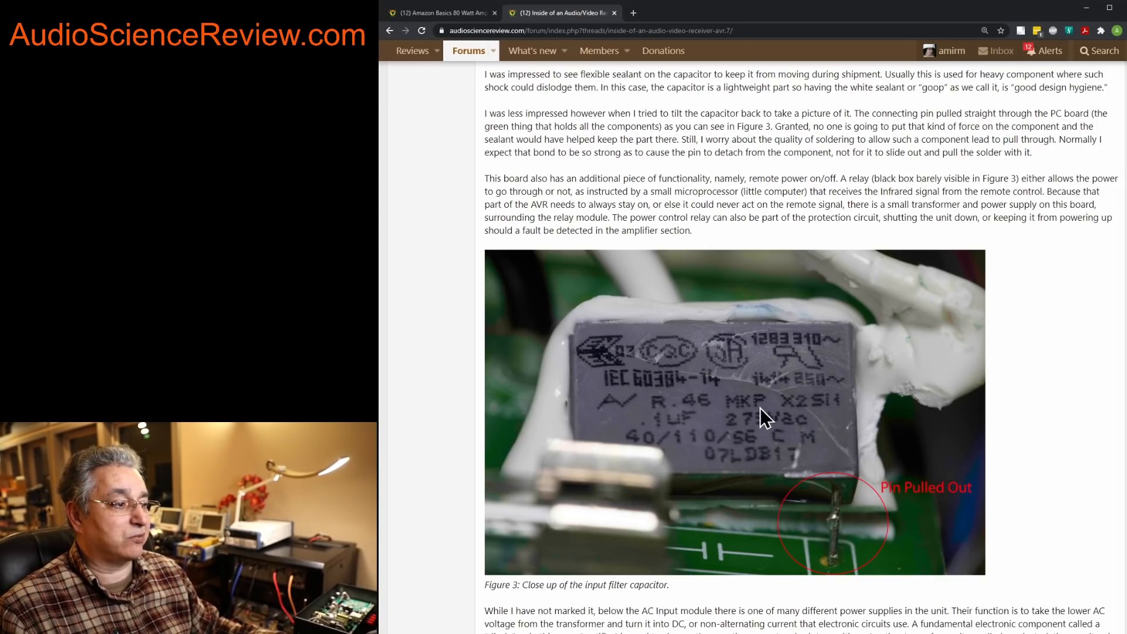
mouse_move(759, 377)
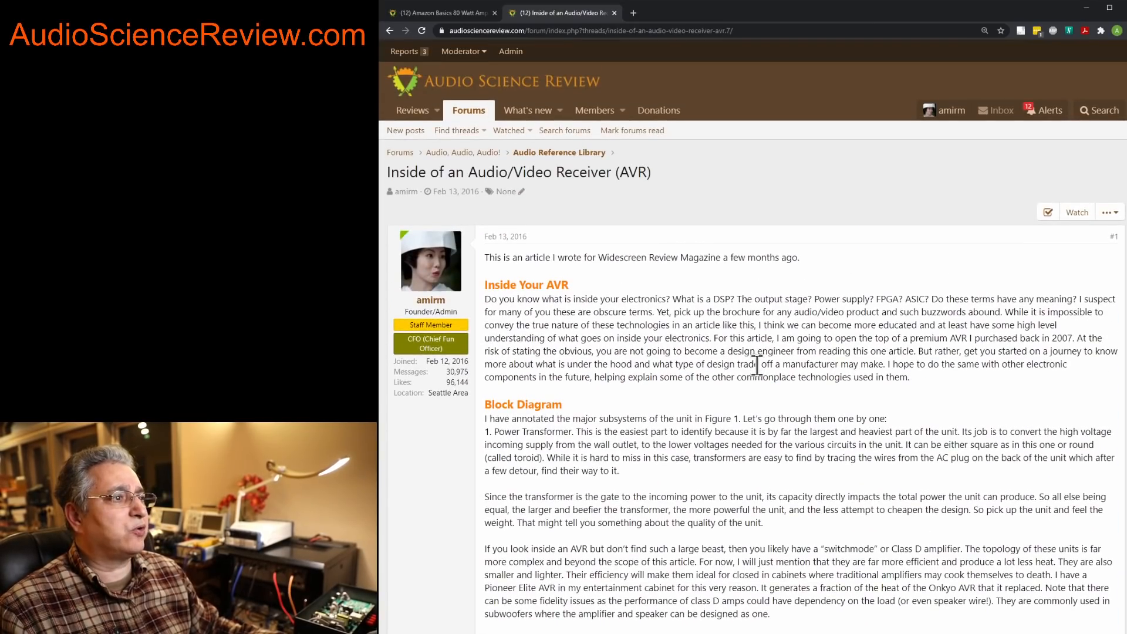
Return to the amplifier teardown tab and scroll the Teardown Forum thread list
left_click(443, 13)
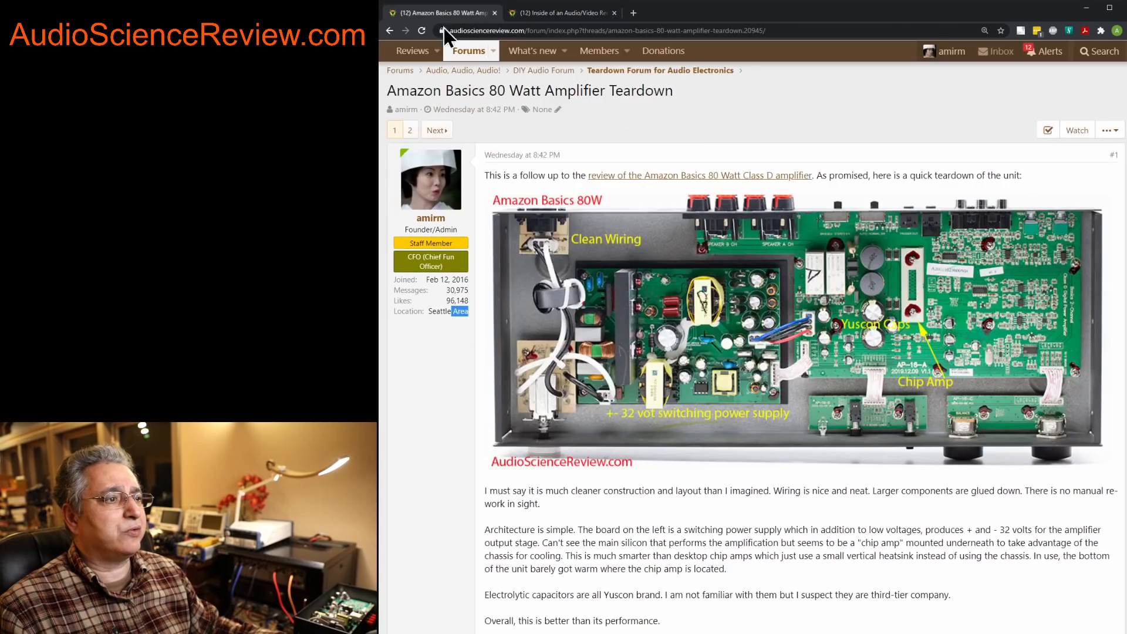
mouse_move(658, 69)
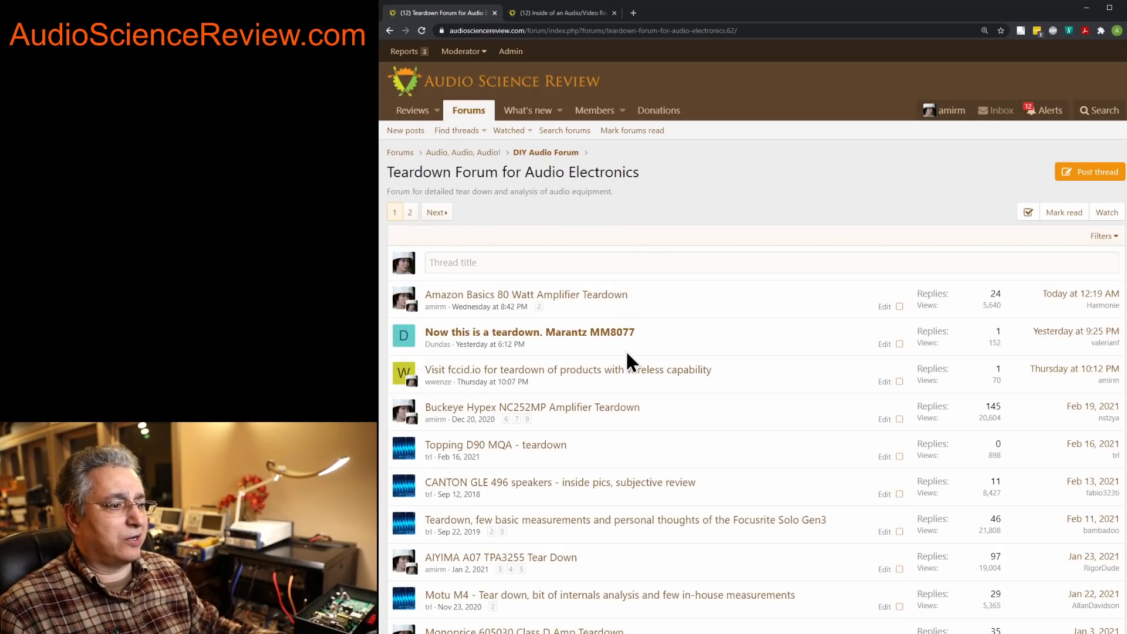
scroll("down", 3)
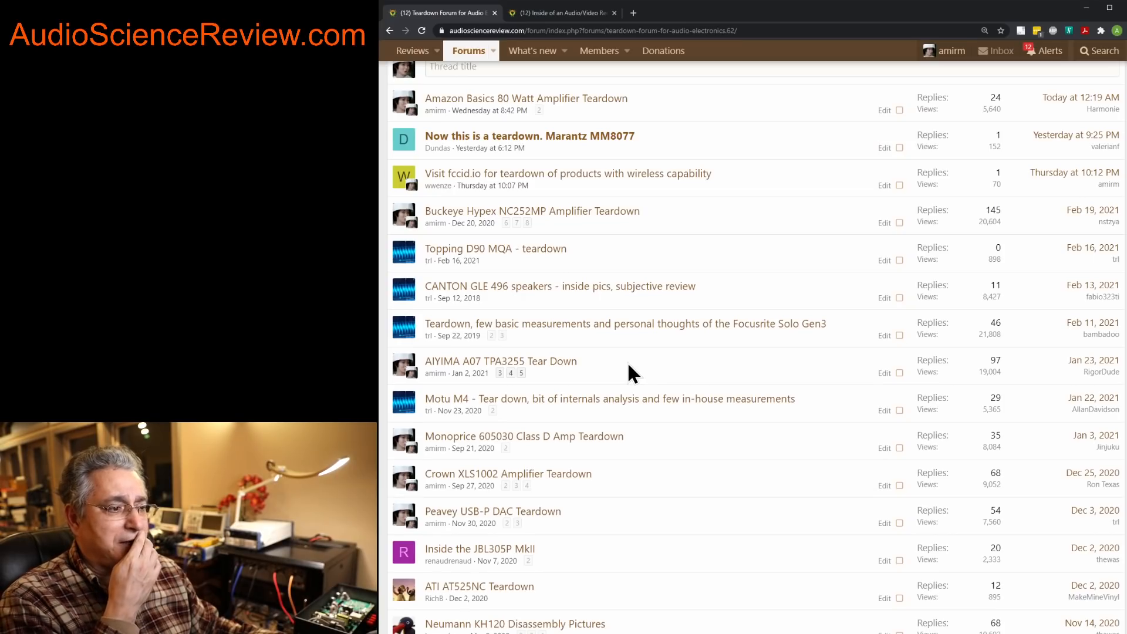